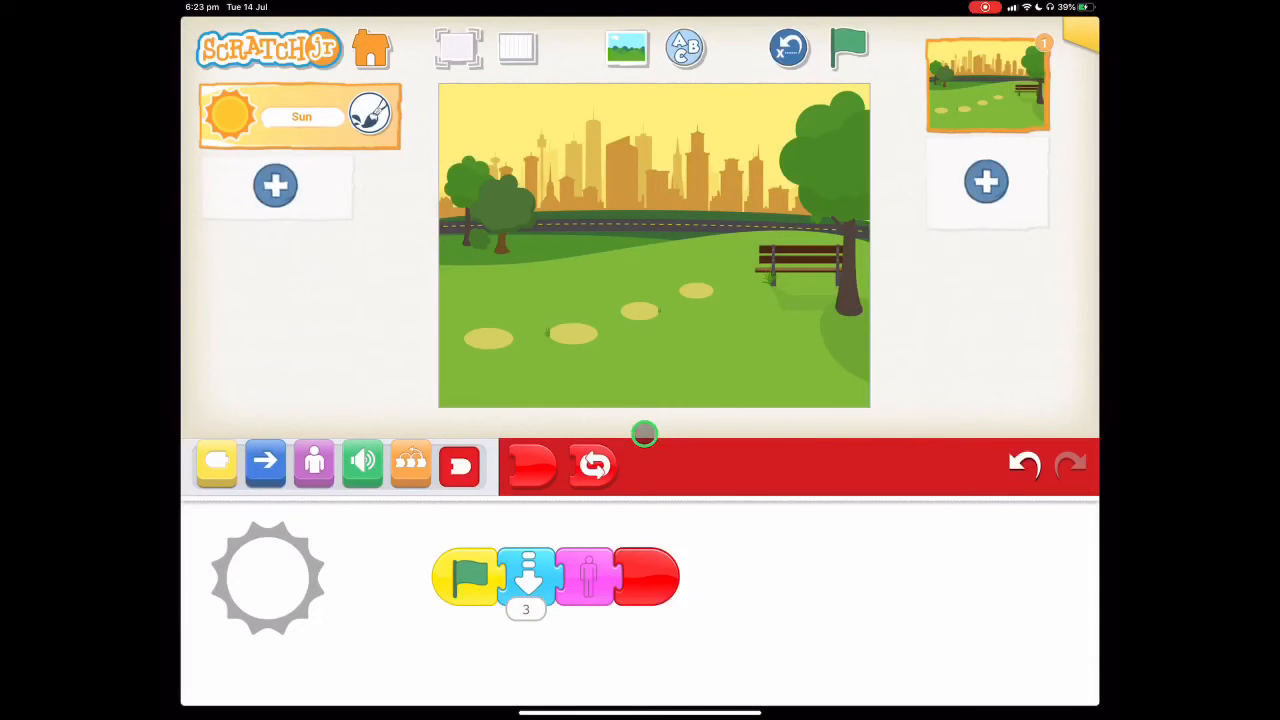
mouse_move(666, 448)
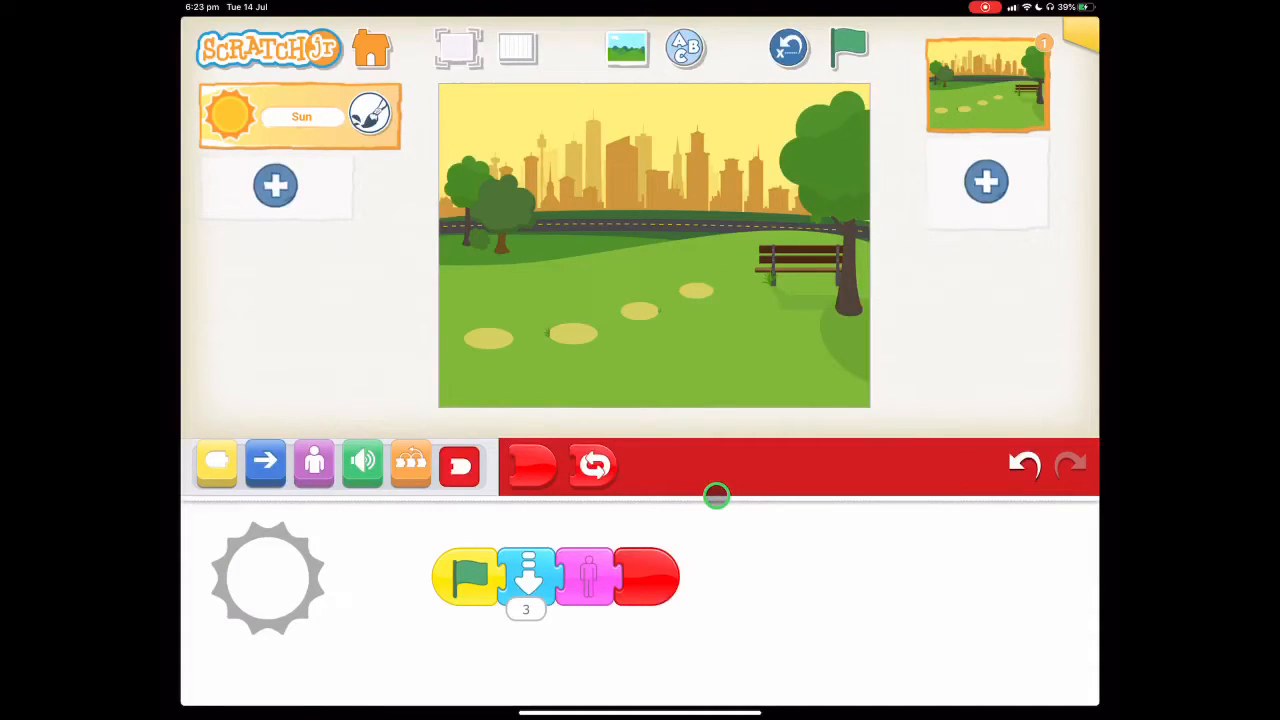
Run the park page so the Sun sinks behind the city skyline
left_click(850, 48)
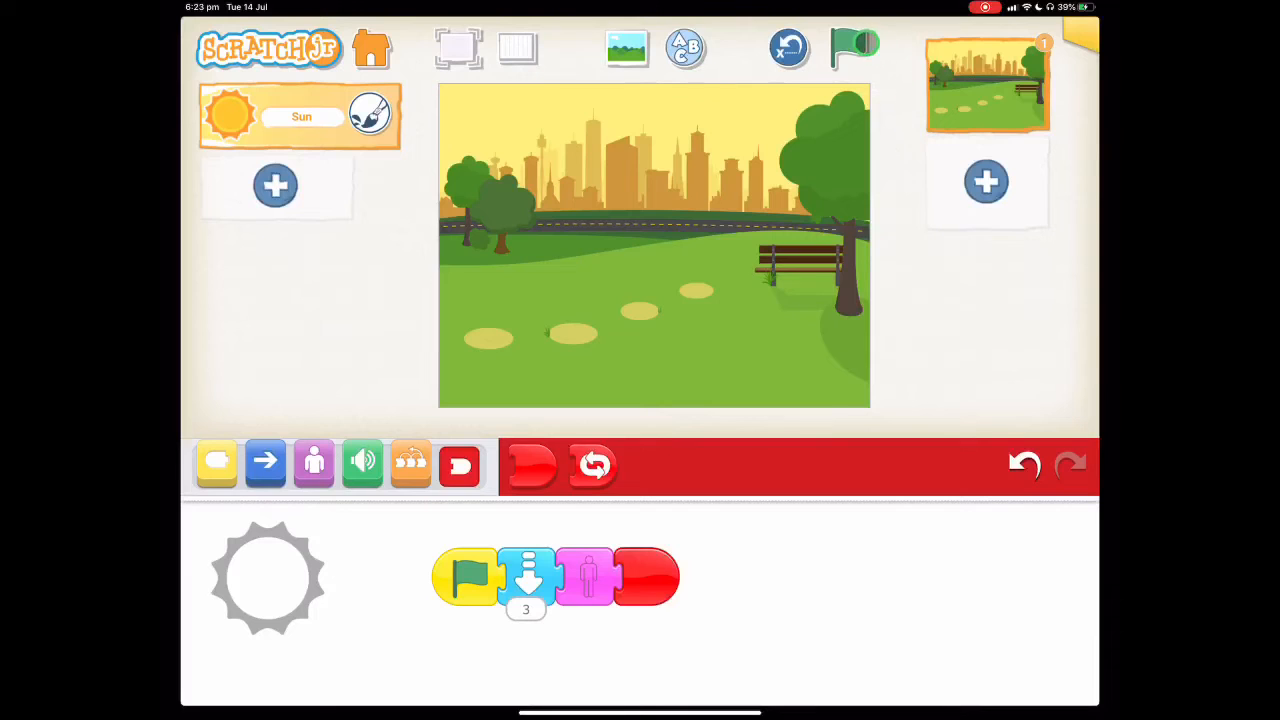
left_click(852, 48)
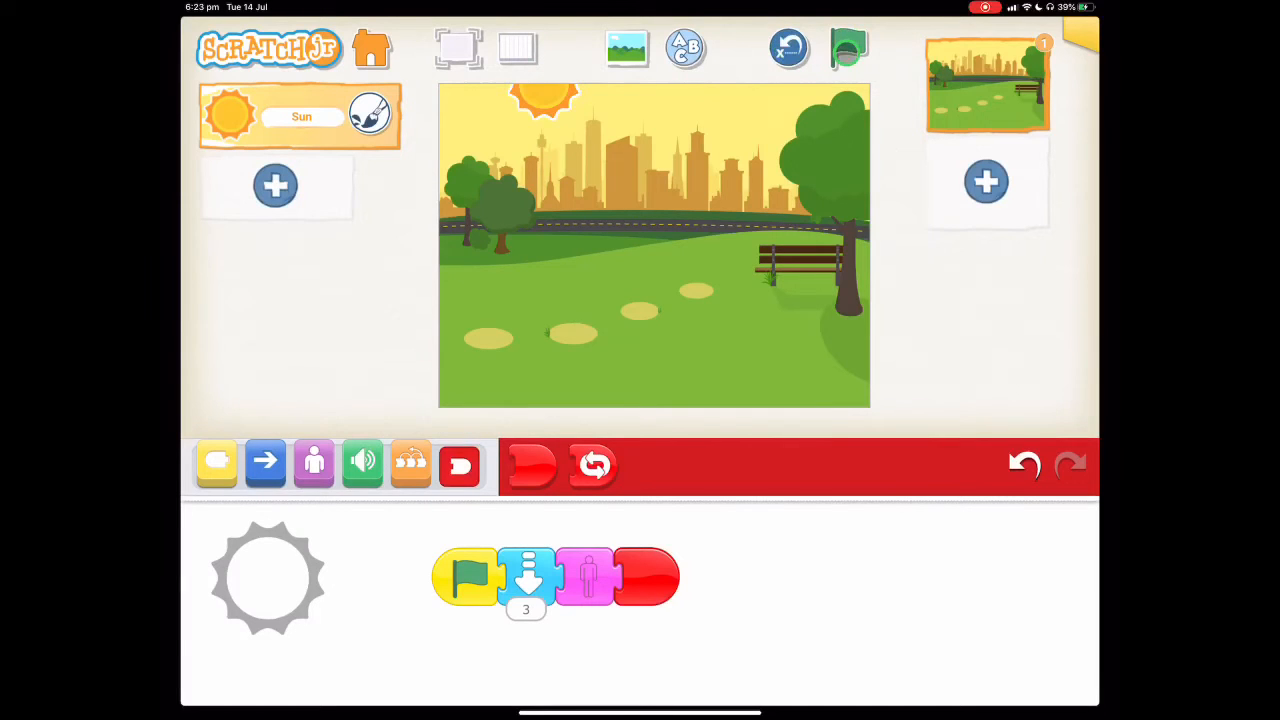
left_click(848, 48)
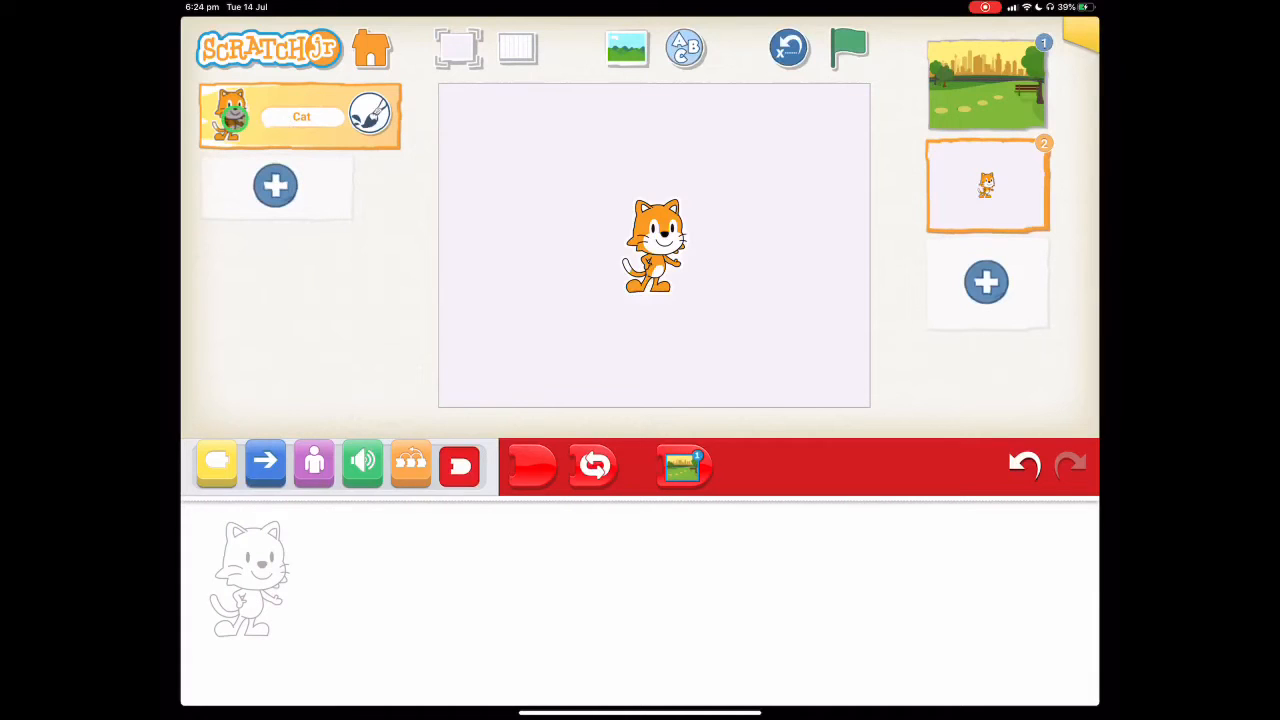
Delete the default Cat so the new second page is empty
left_click(228, 104)
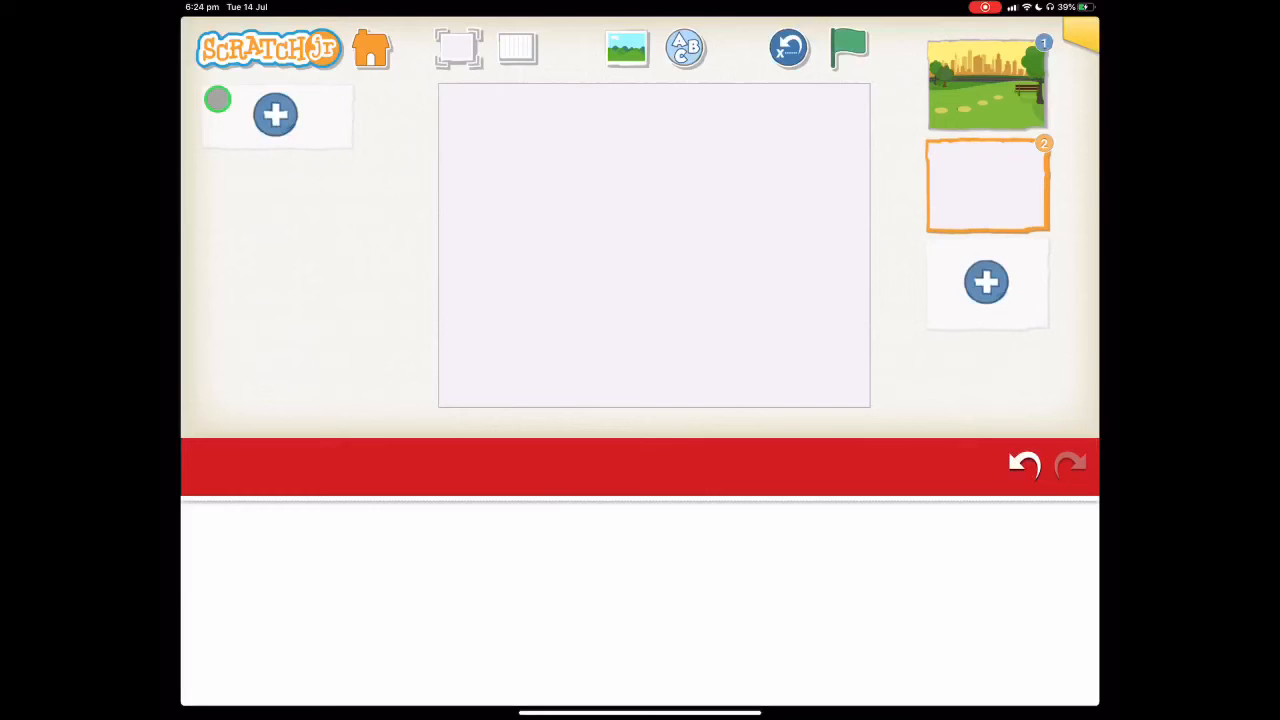
left_click_drag(218, 98, 528, 178)
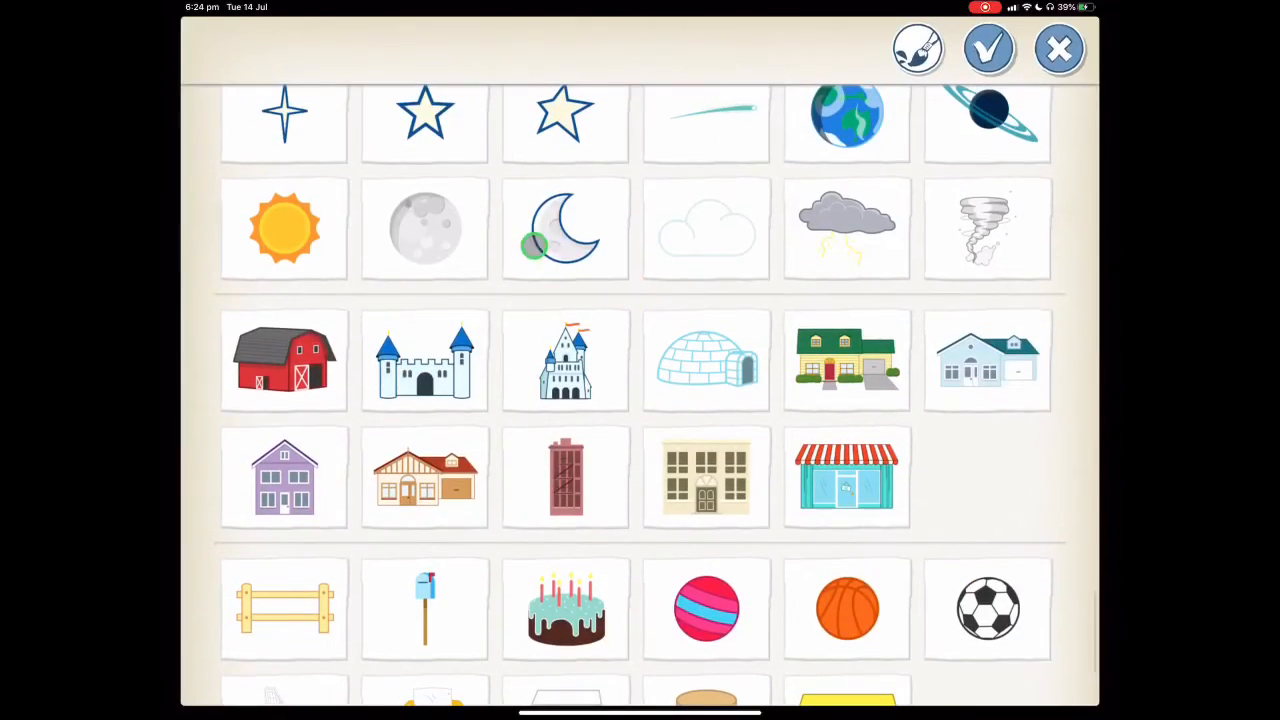
Add the crescent Moon character from the library to the second page
left_click(564, 228)
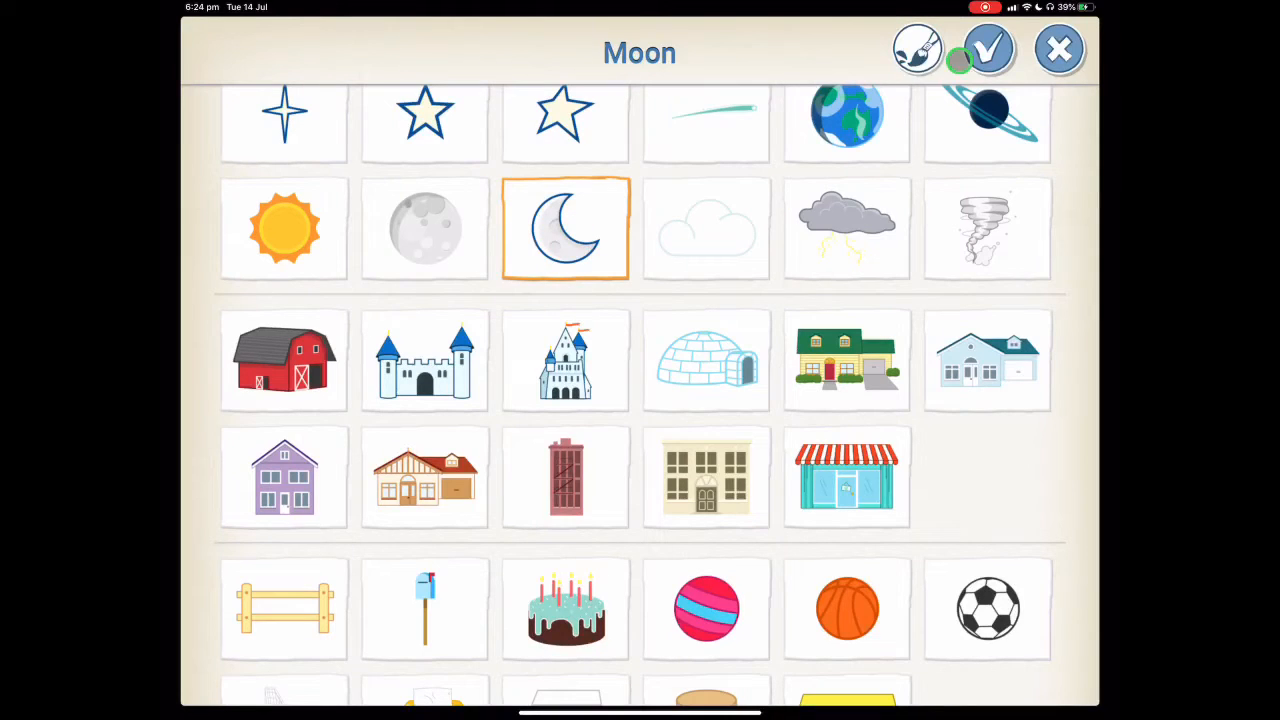
left_click(988, 48)
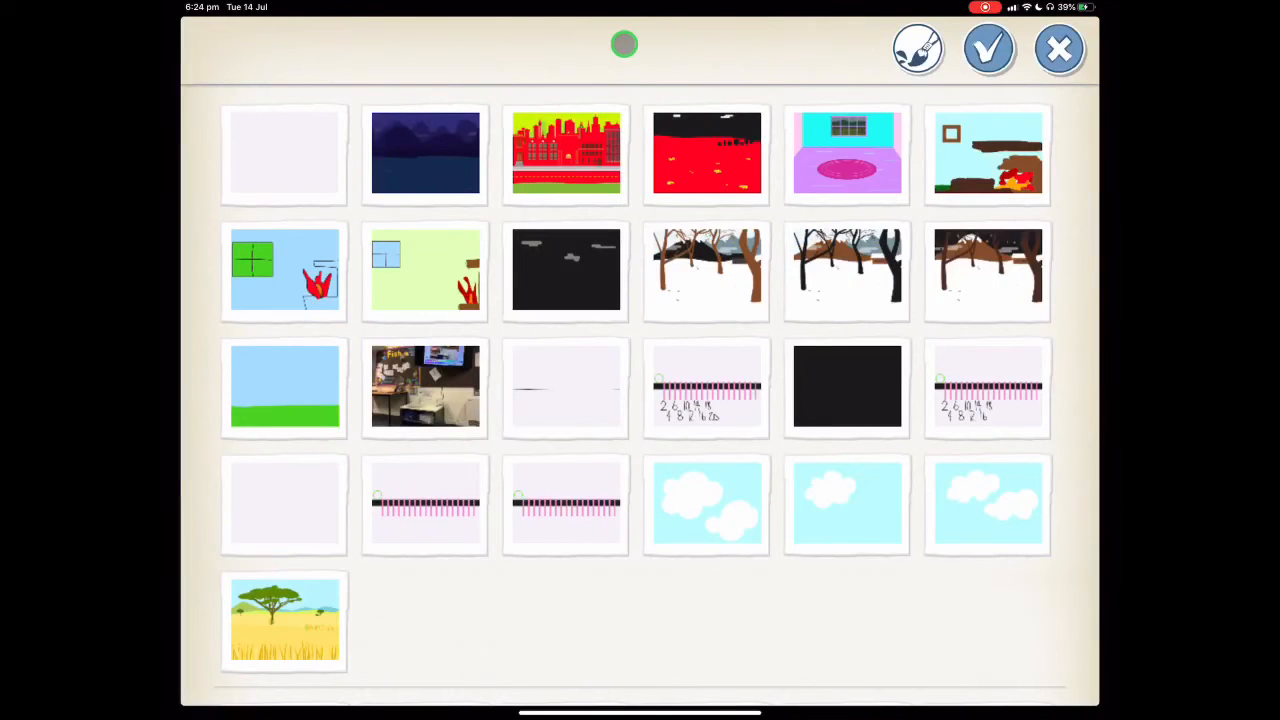
Choose the night Lake background and open it in the paint editor
scroll("down", 3)
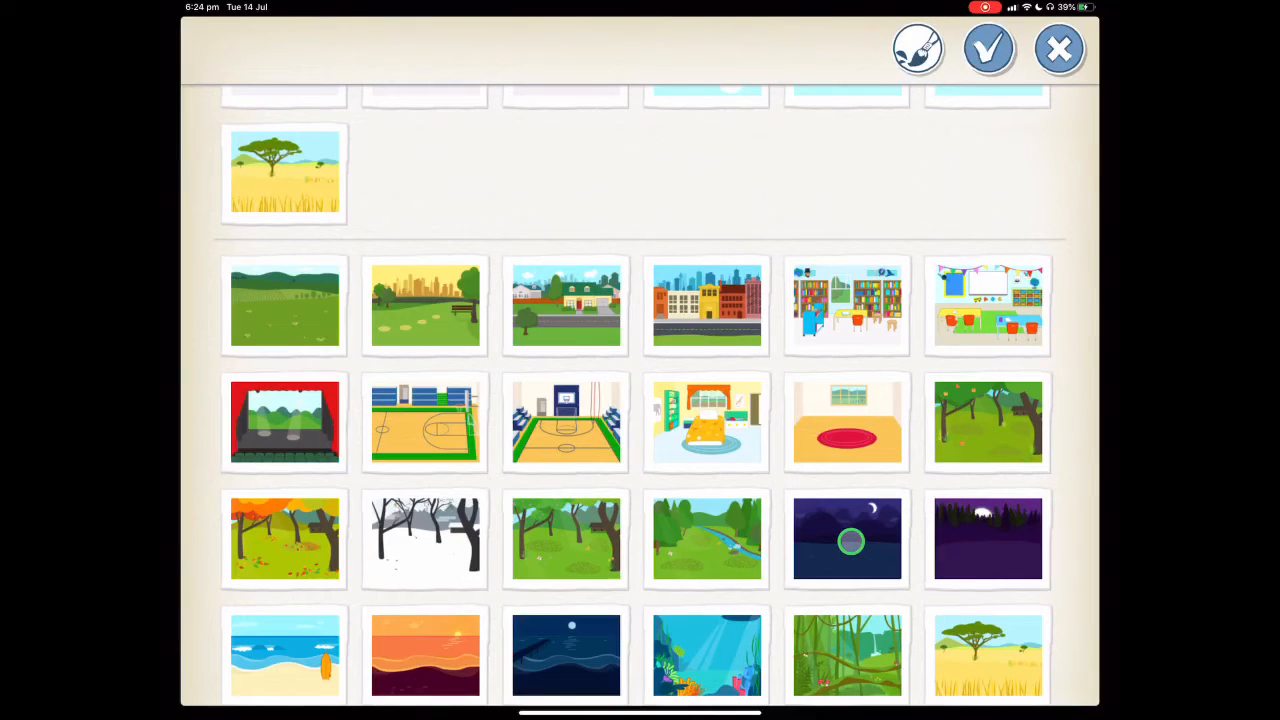
left_click(848, 538)
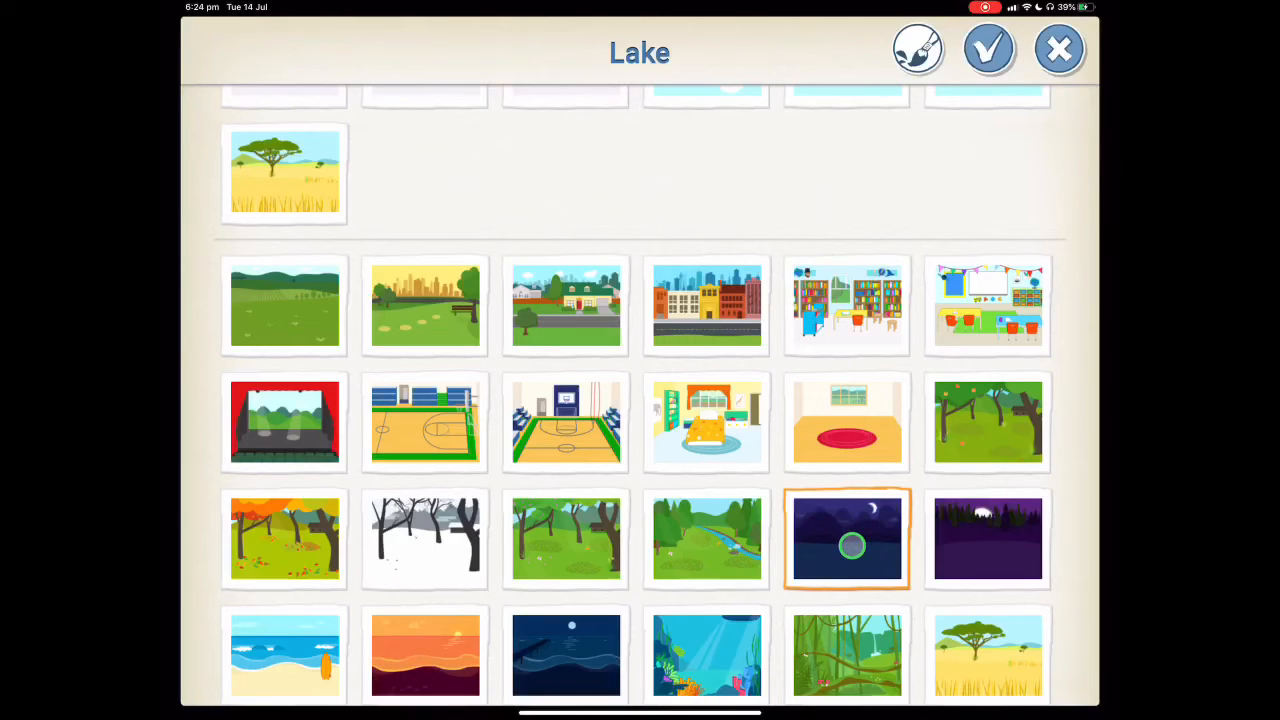
left_click(848, 540)
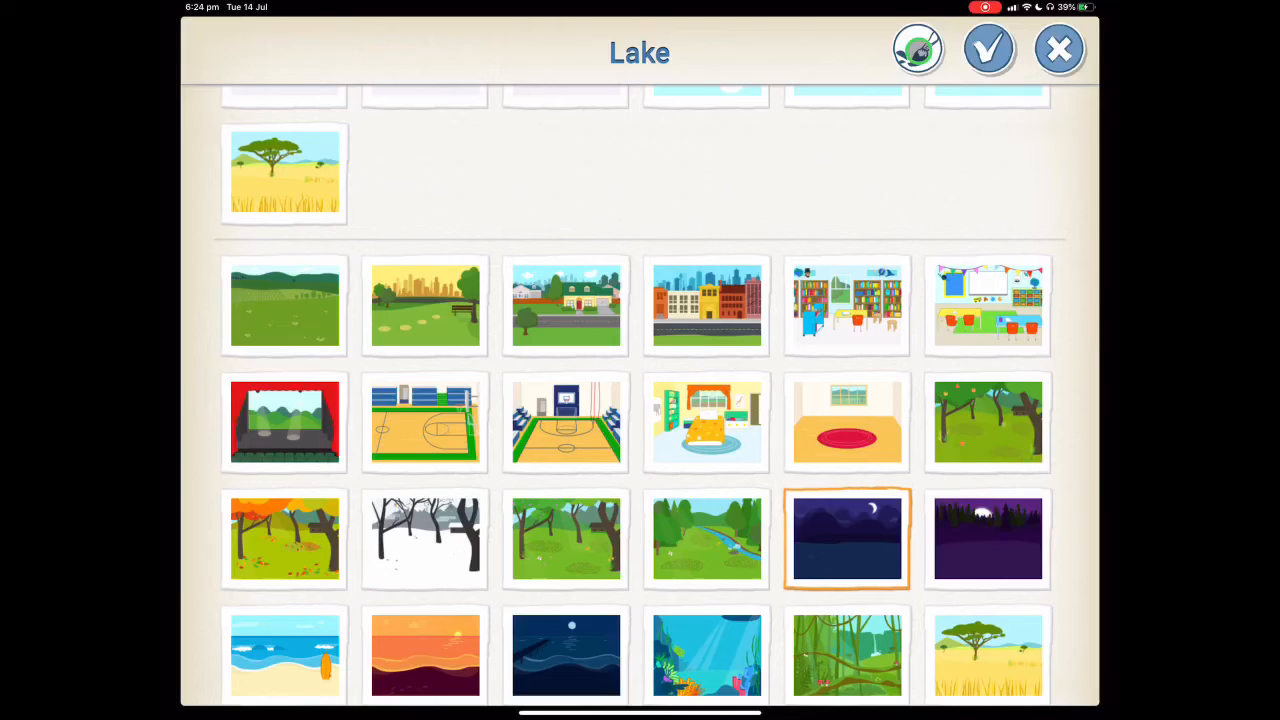
left_click(848, 538)
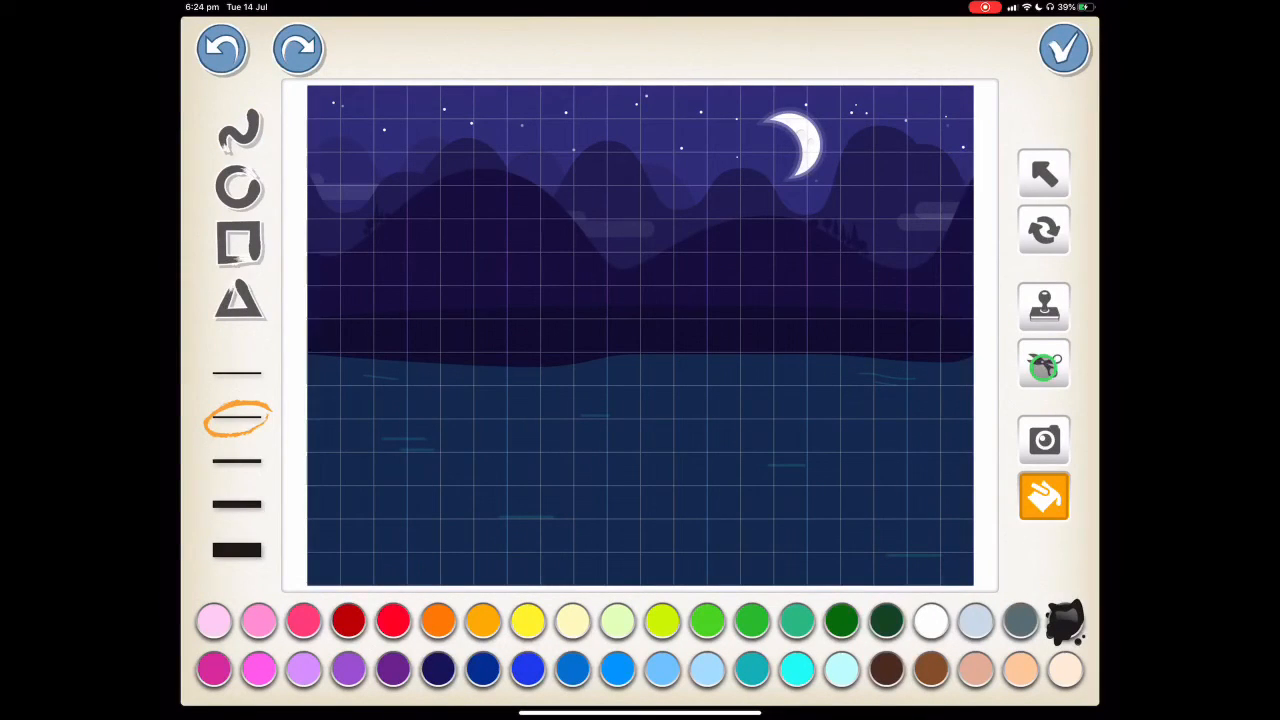
Cut the painted moon out of the Lake background and save it
left_click(1044, 364)
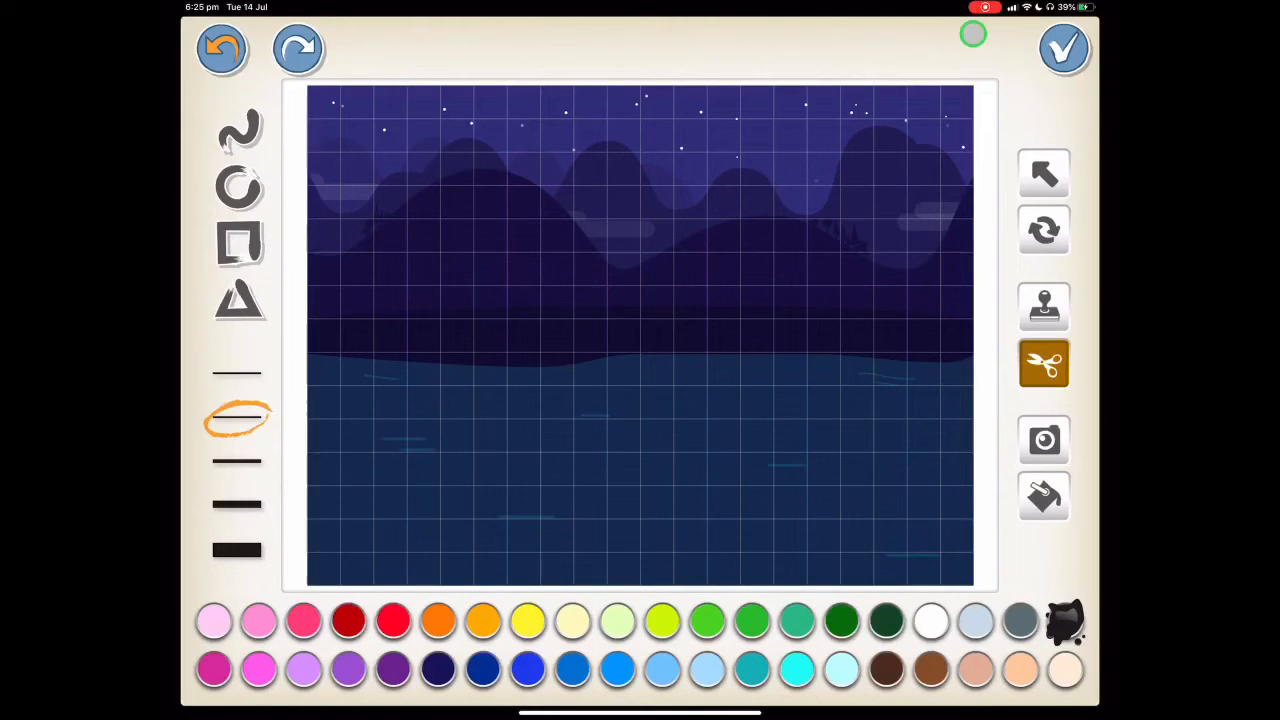
left_click(1064, 48)
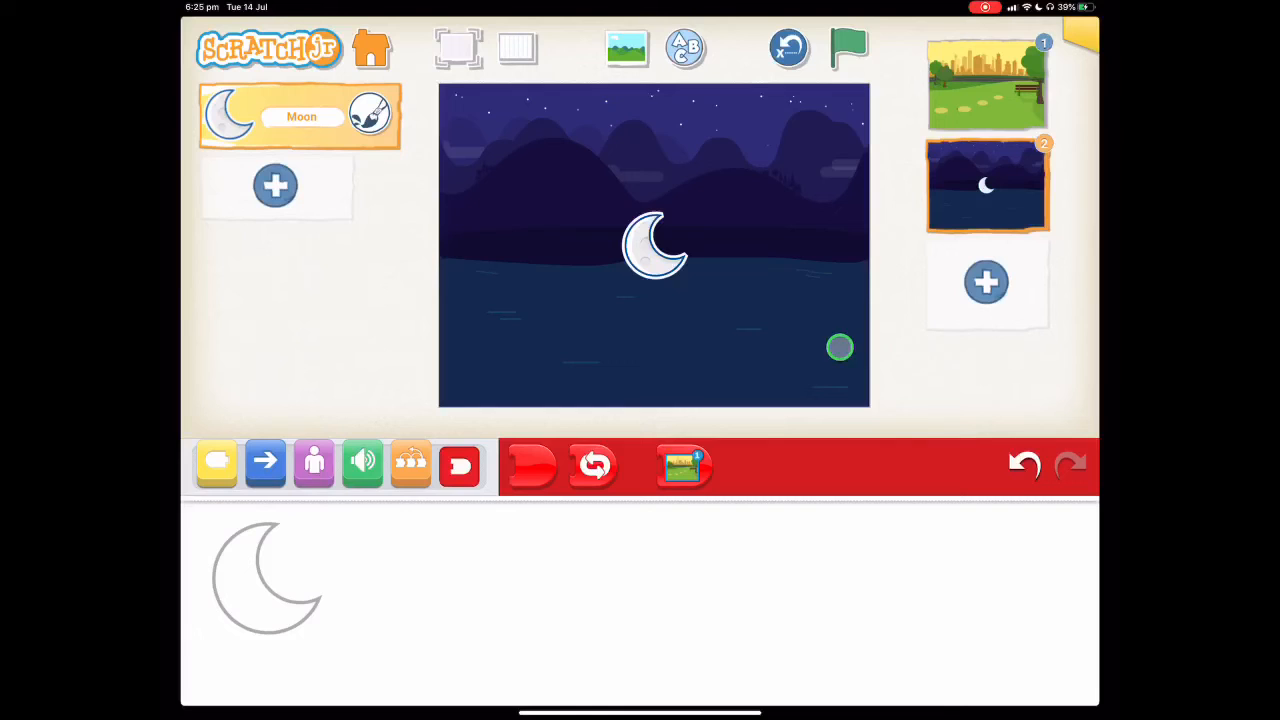
Drag the Moon from the lake up into the sky above the mountains
left_click_drag(840, 348, 656, 258)
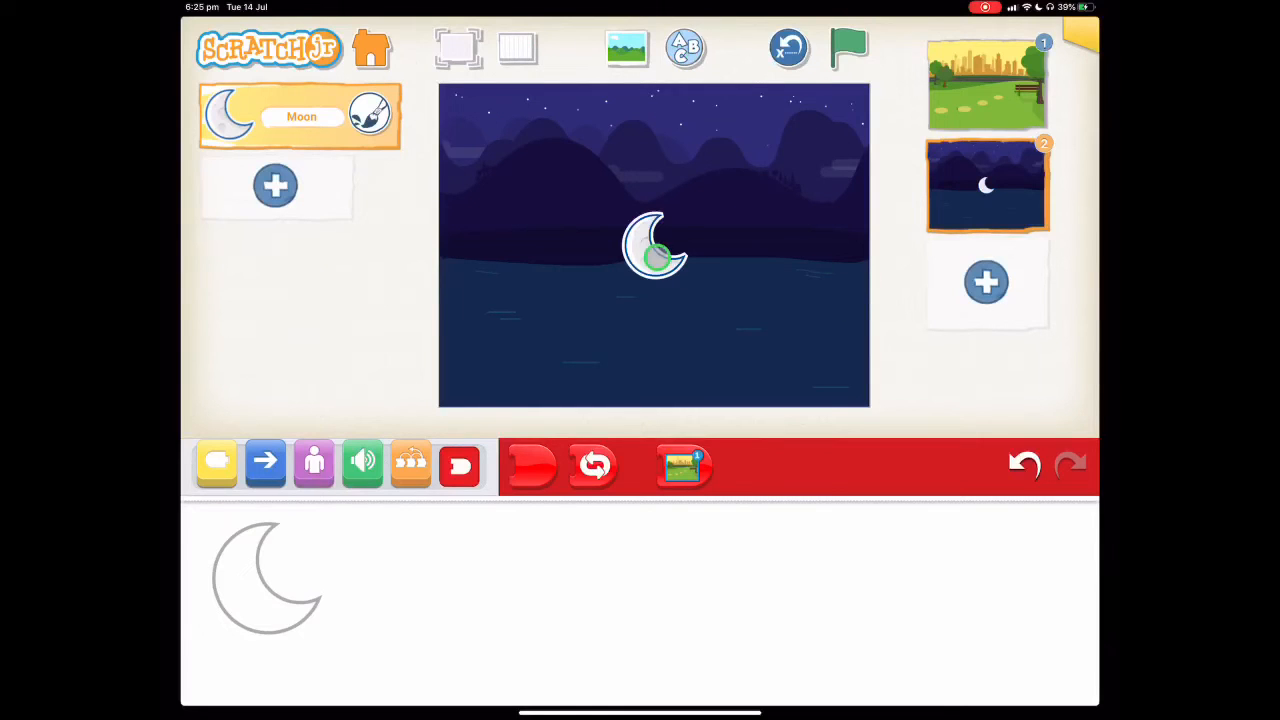
left_click_drag(656, 250, 744, 262)
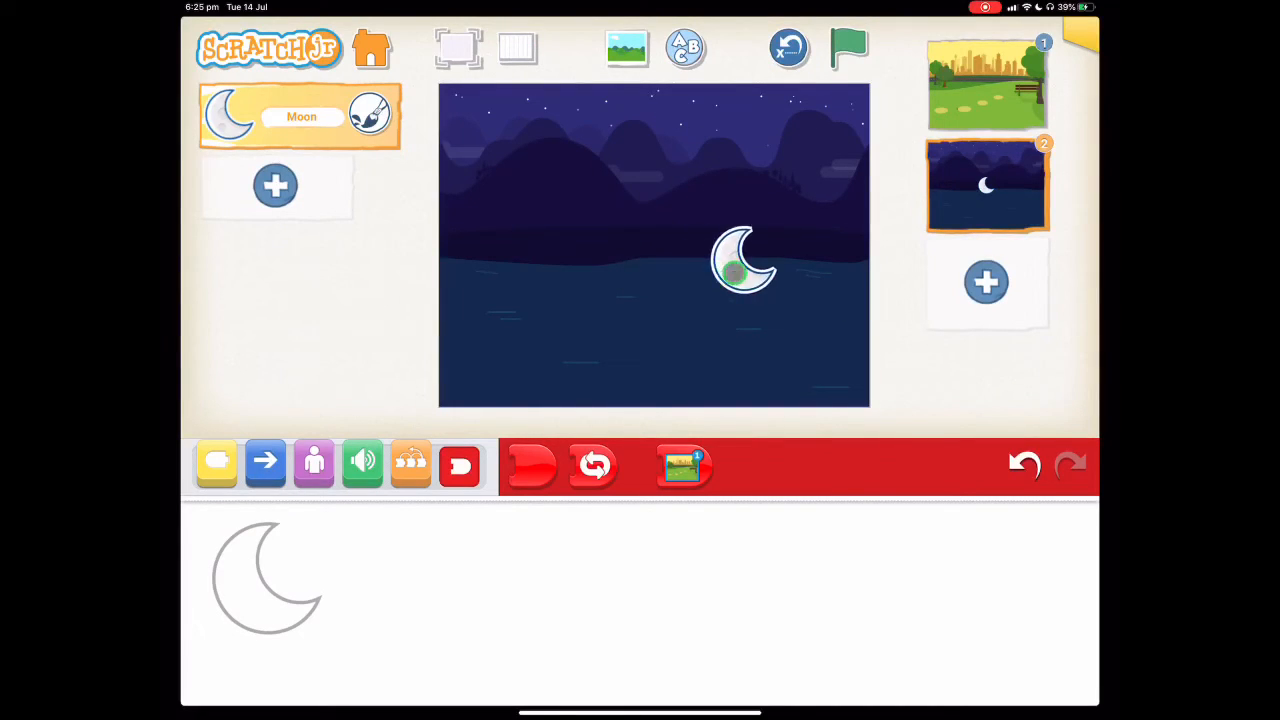
left_click_drag(744, 260, 720, 200)
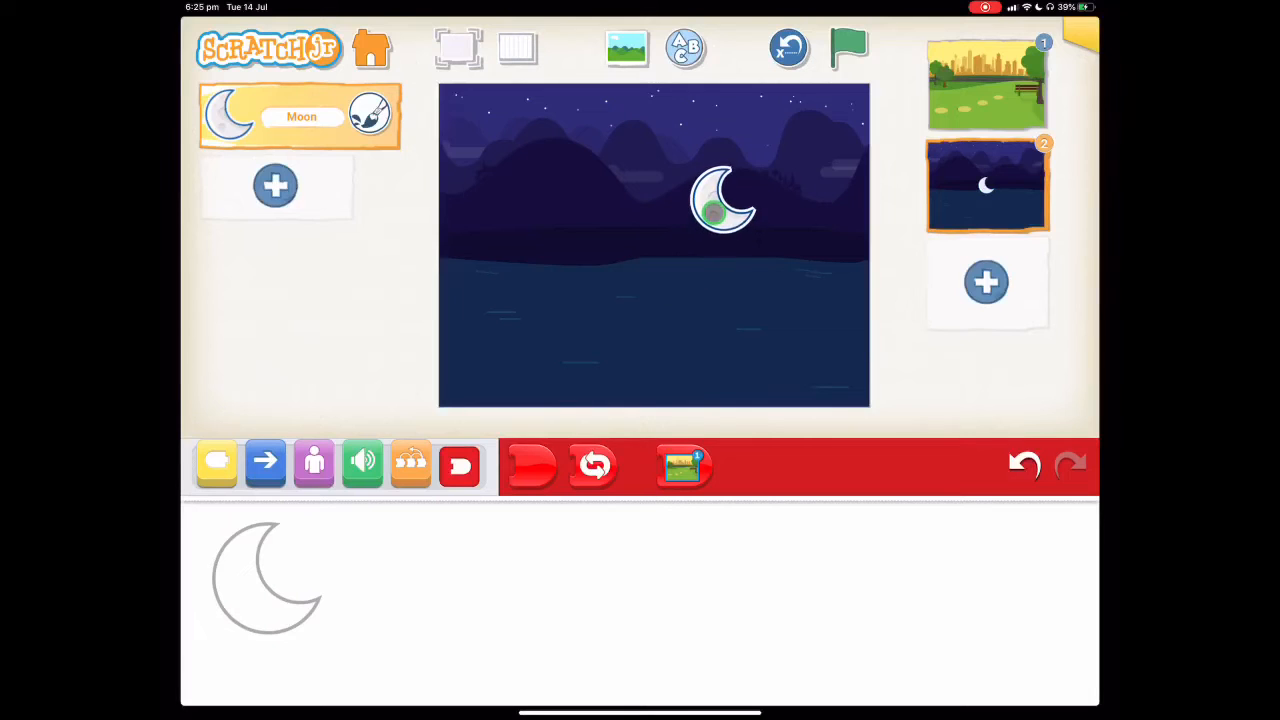
left_click_drag(722, 200, 750, 136)
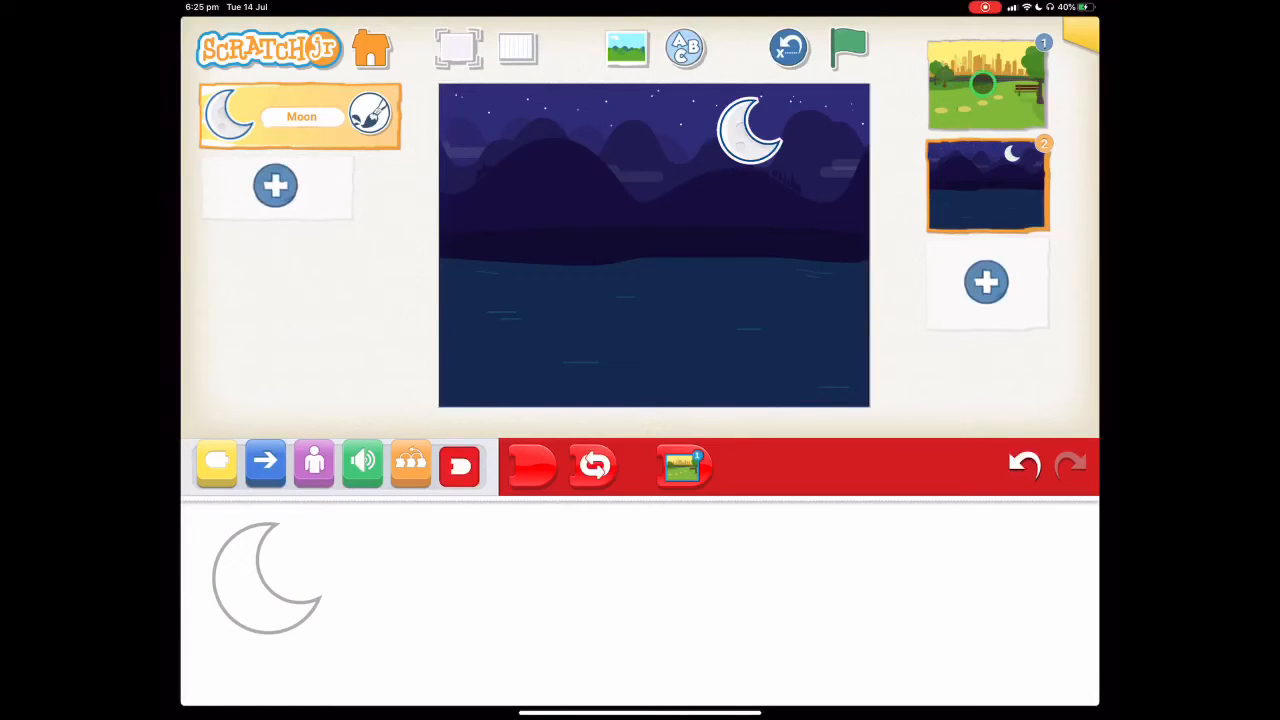
Check the Sun's script on the park page, then return to the lake page
left_click(986, 84)
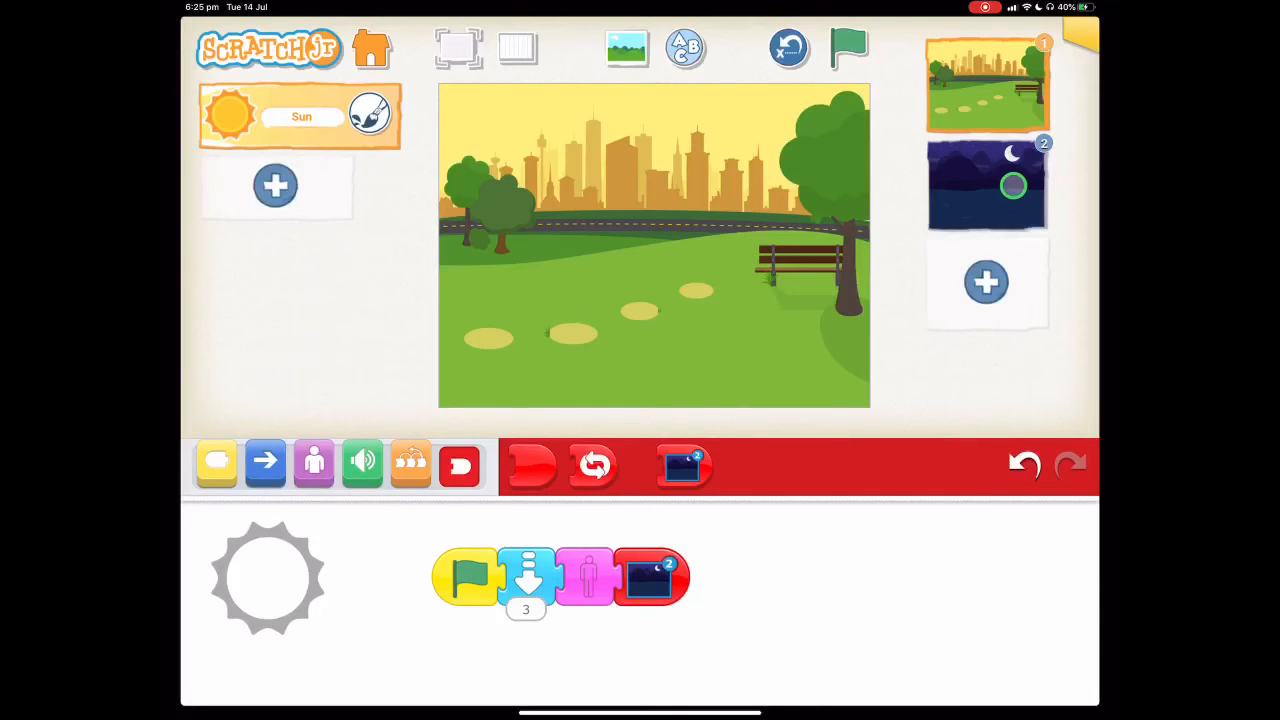
left_click(986, 184)
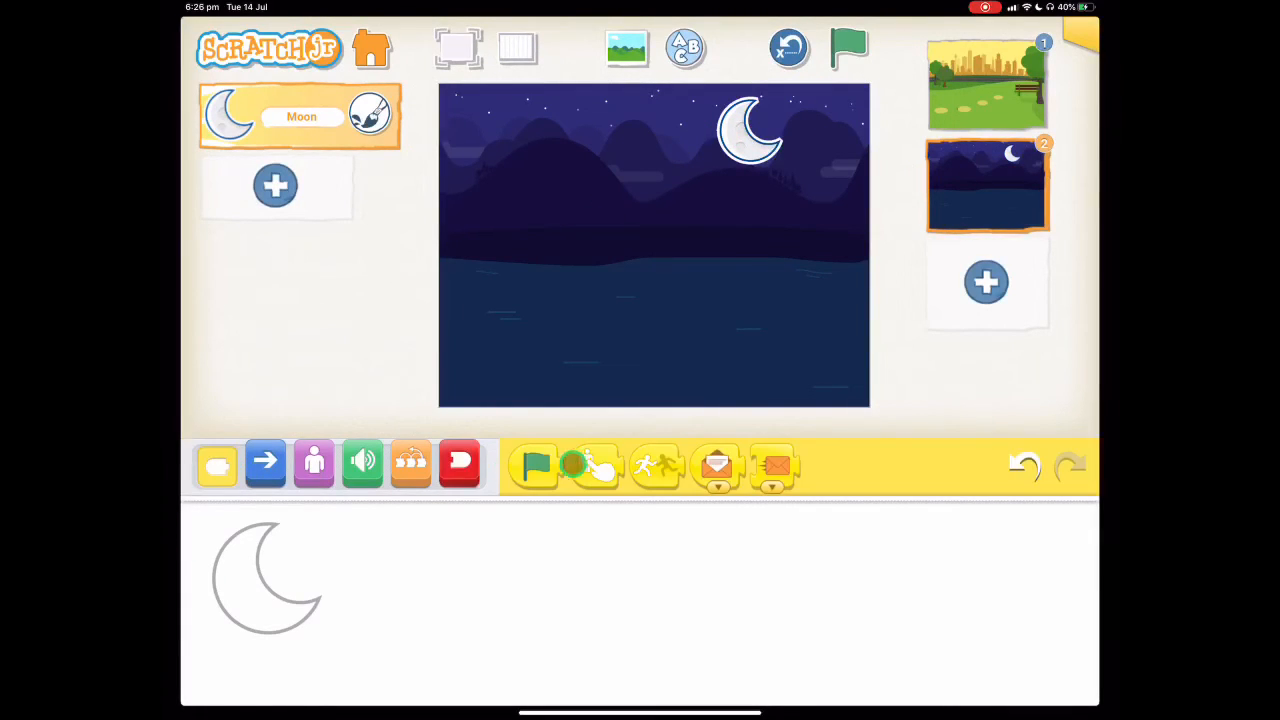
Start the Moon's script on the green flag and lower the moon to just above the water
left_click_drag(536, 464, 504, 564)
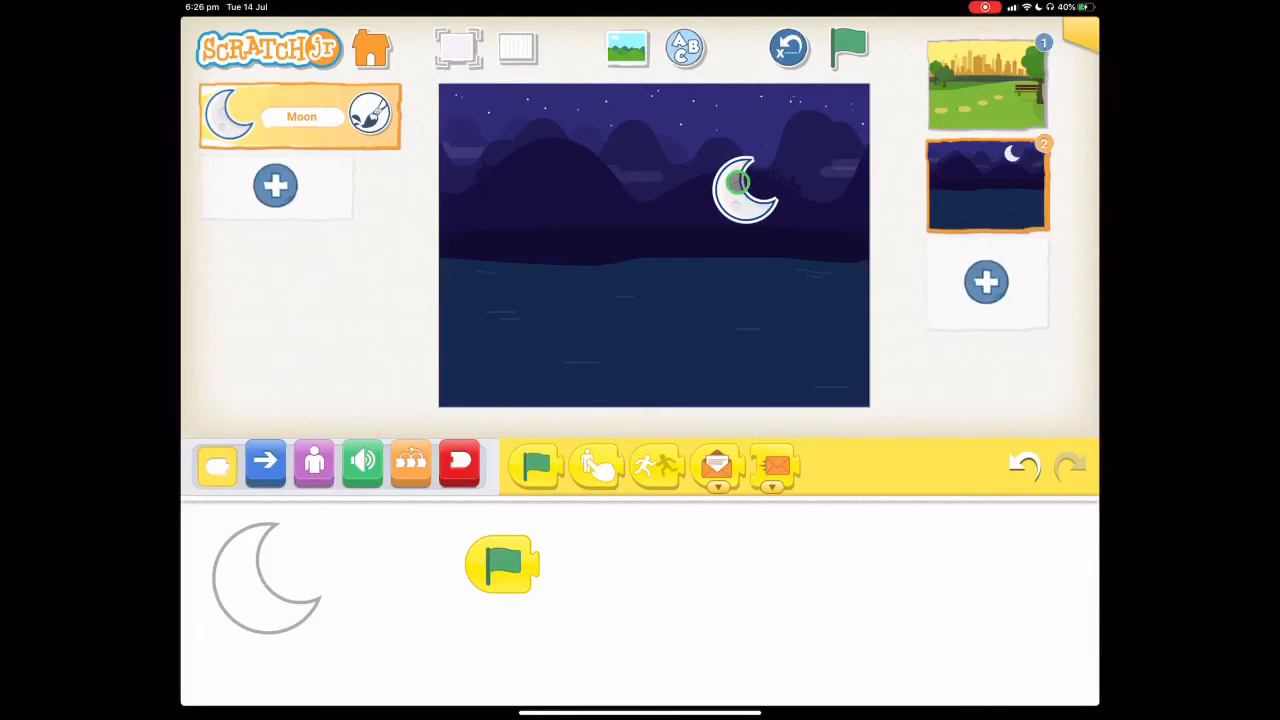
left_click_drag(744, 188, 744, 222)
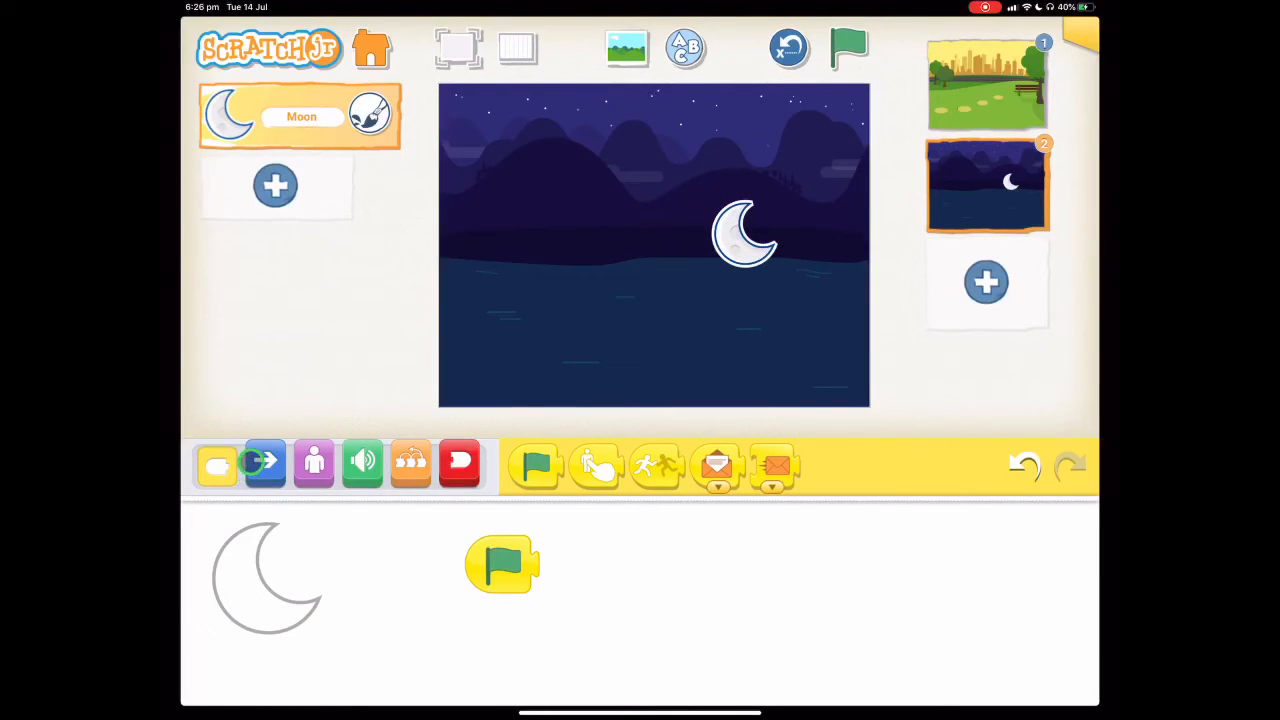
Add a Move Up 7 block and finish the Moon's script with an End block
left_click(264, 462)
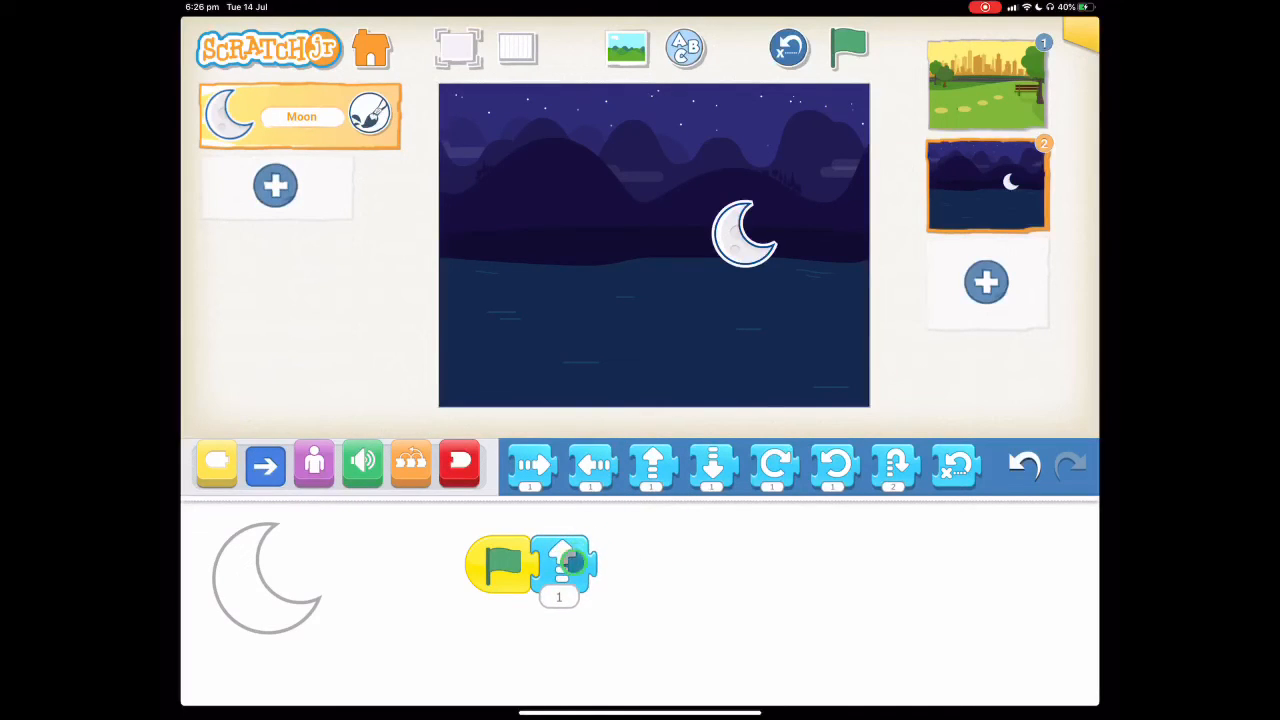
left_click(560, 596)
type("7")
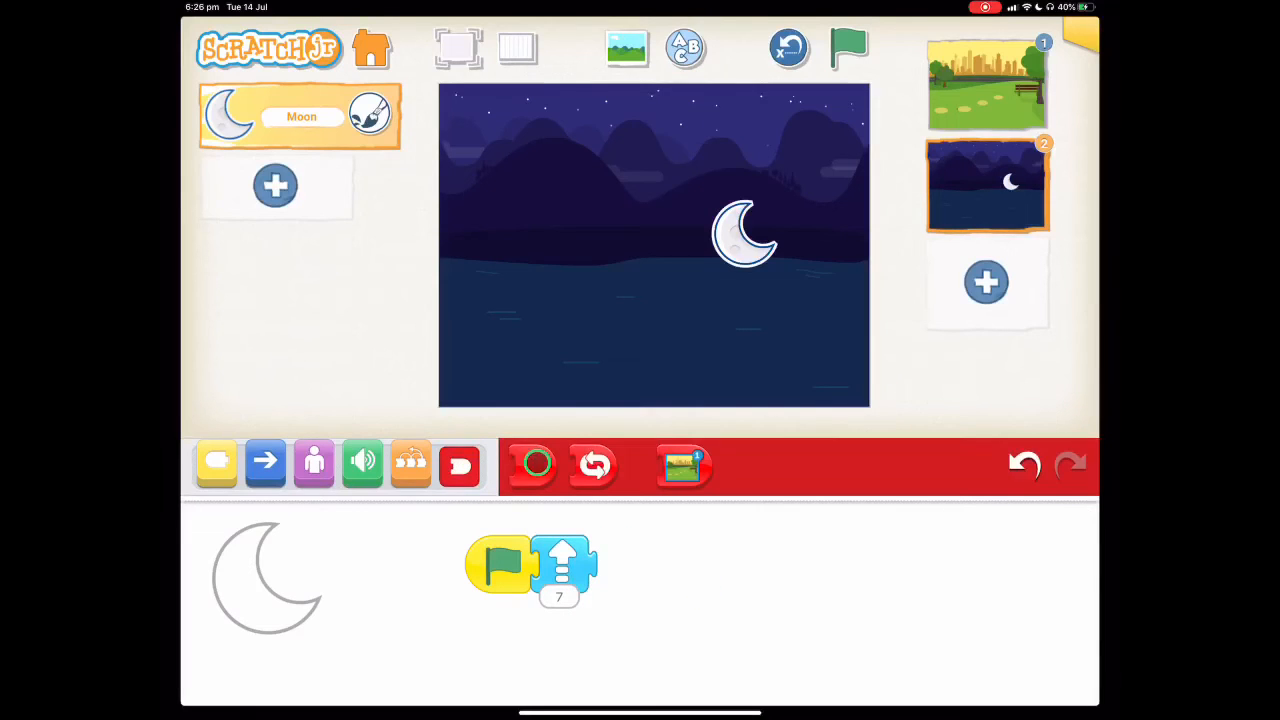
left_click_drag(536, 464, 620, 568)
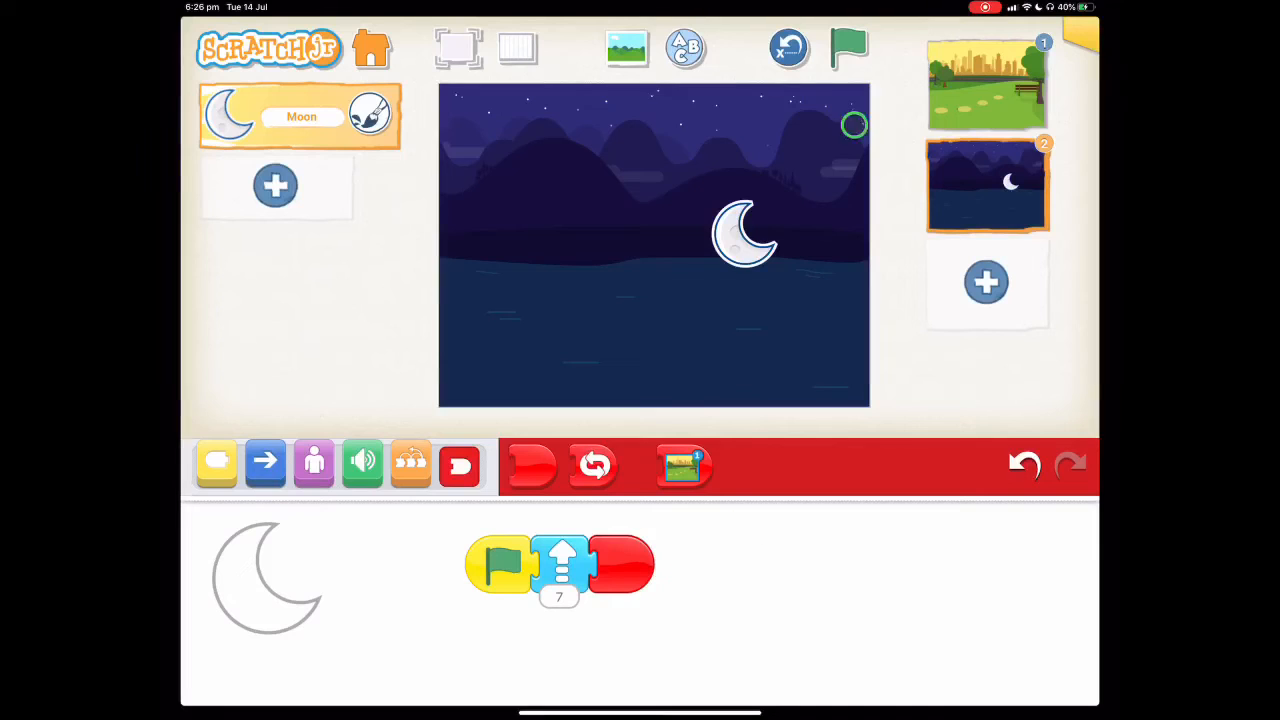
Play the lake page so the Moon rises toward the top of the sky
left_click(848, 48)
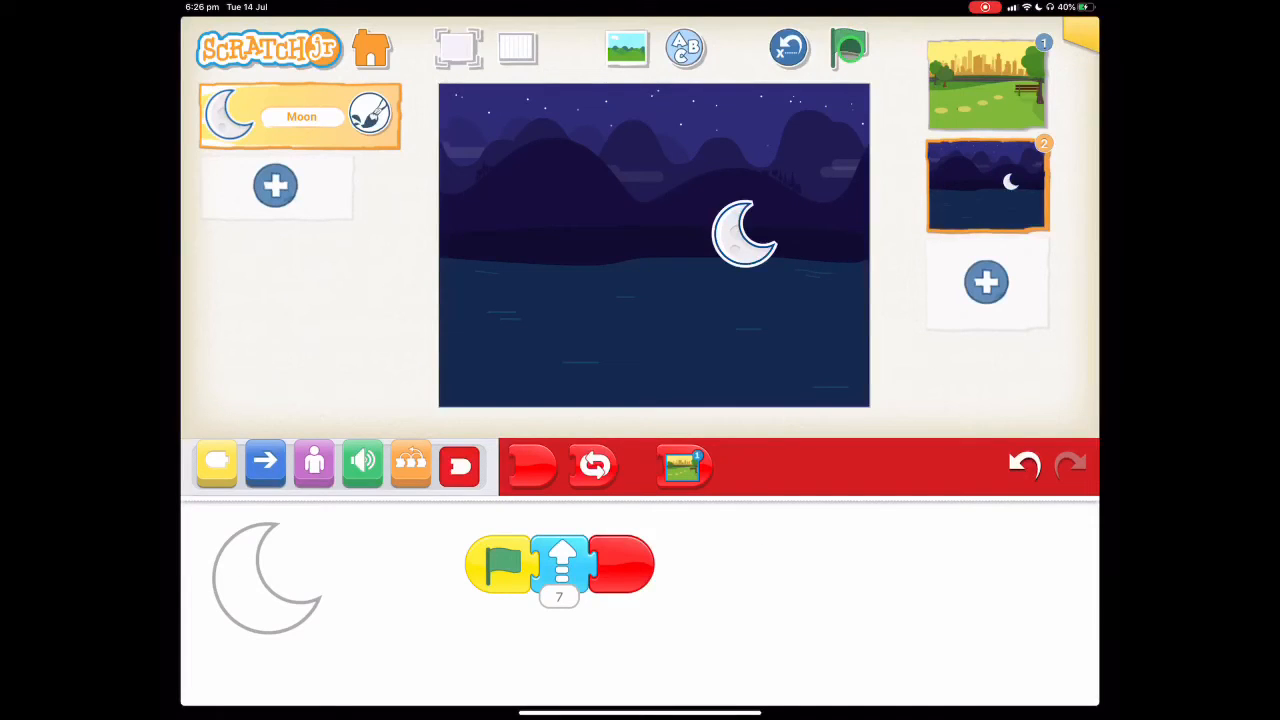
left_click(848, 48)
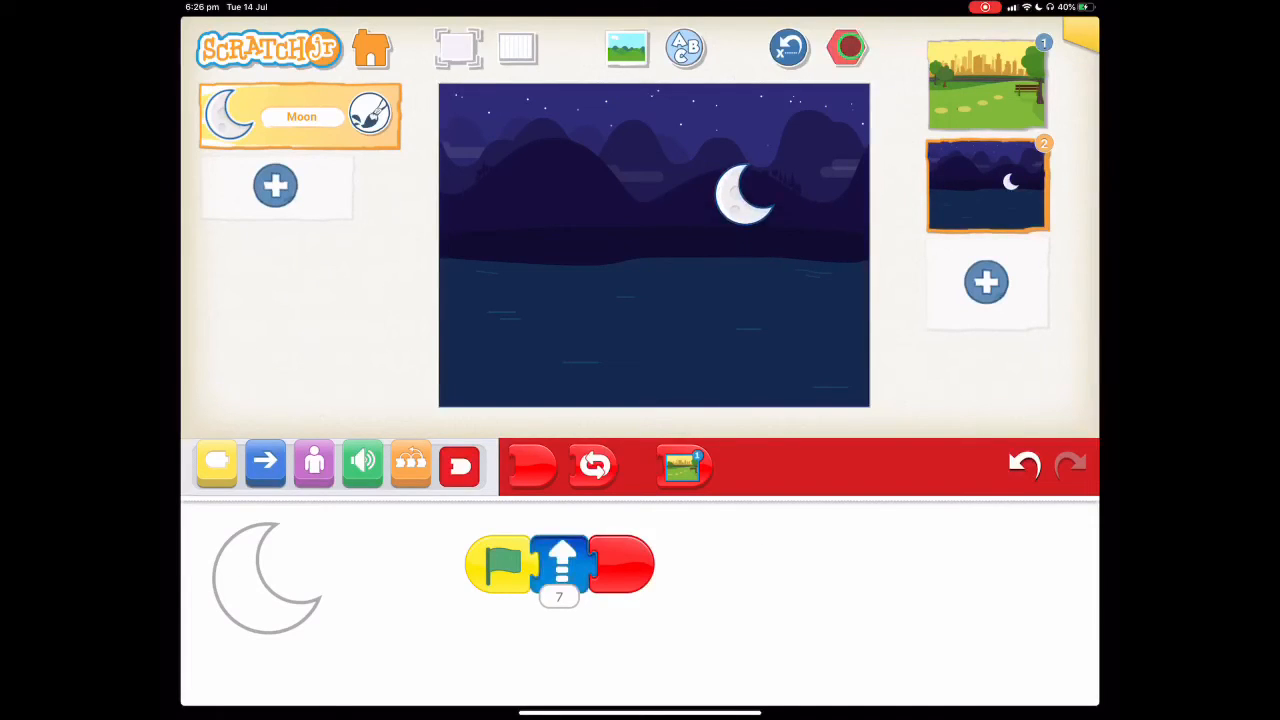
left_click(848, 48)
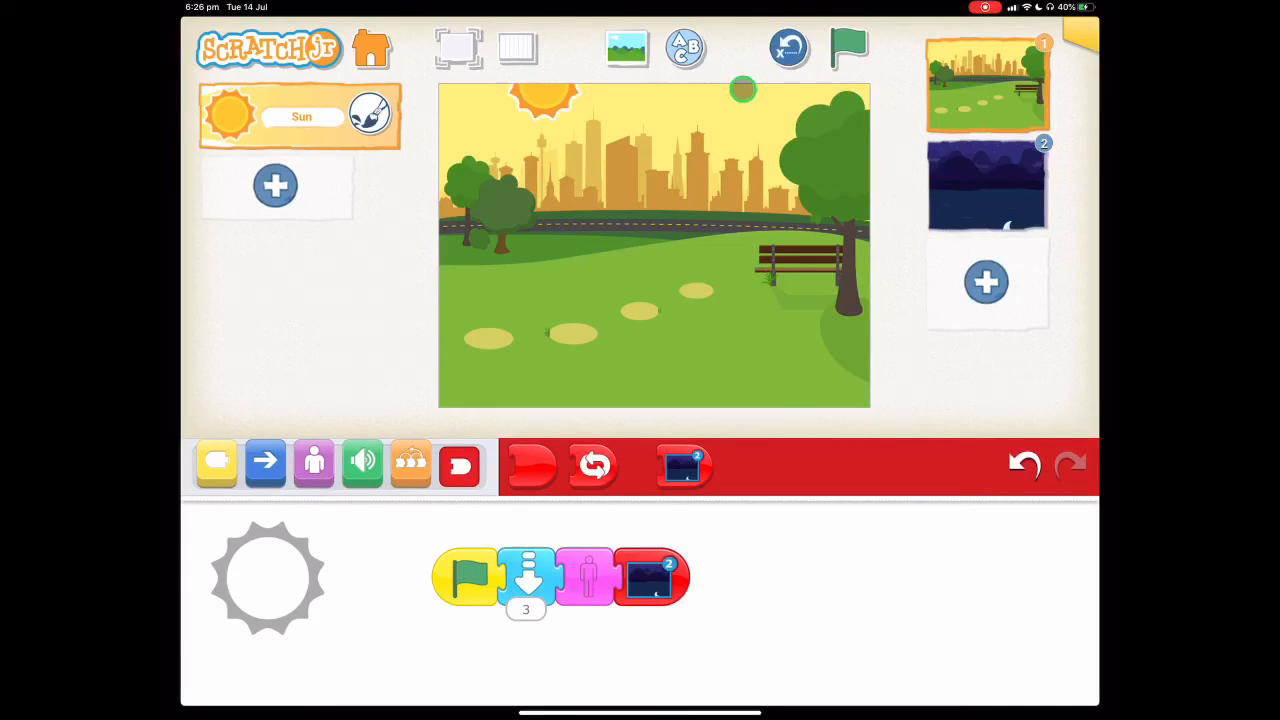
Play the whole story from the park page into the lake page, then stop it
left_click(848, 48)
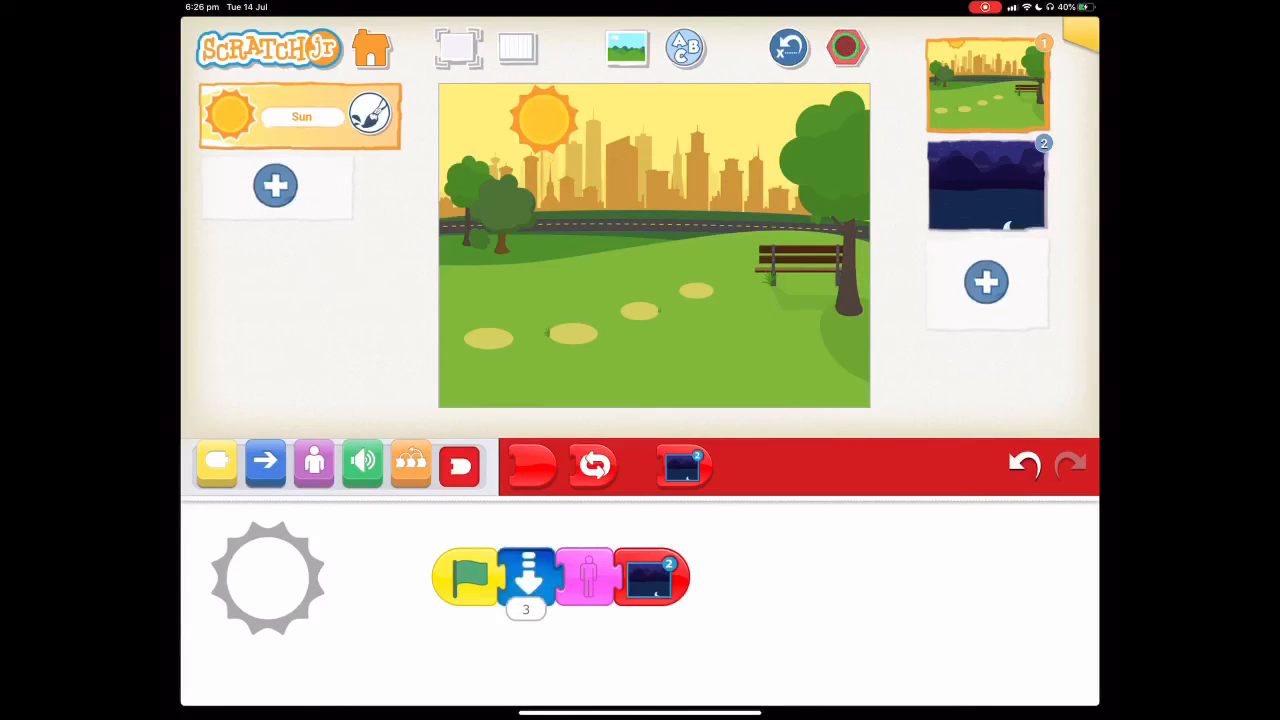
left_click(986, 184)
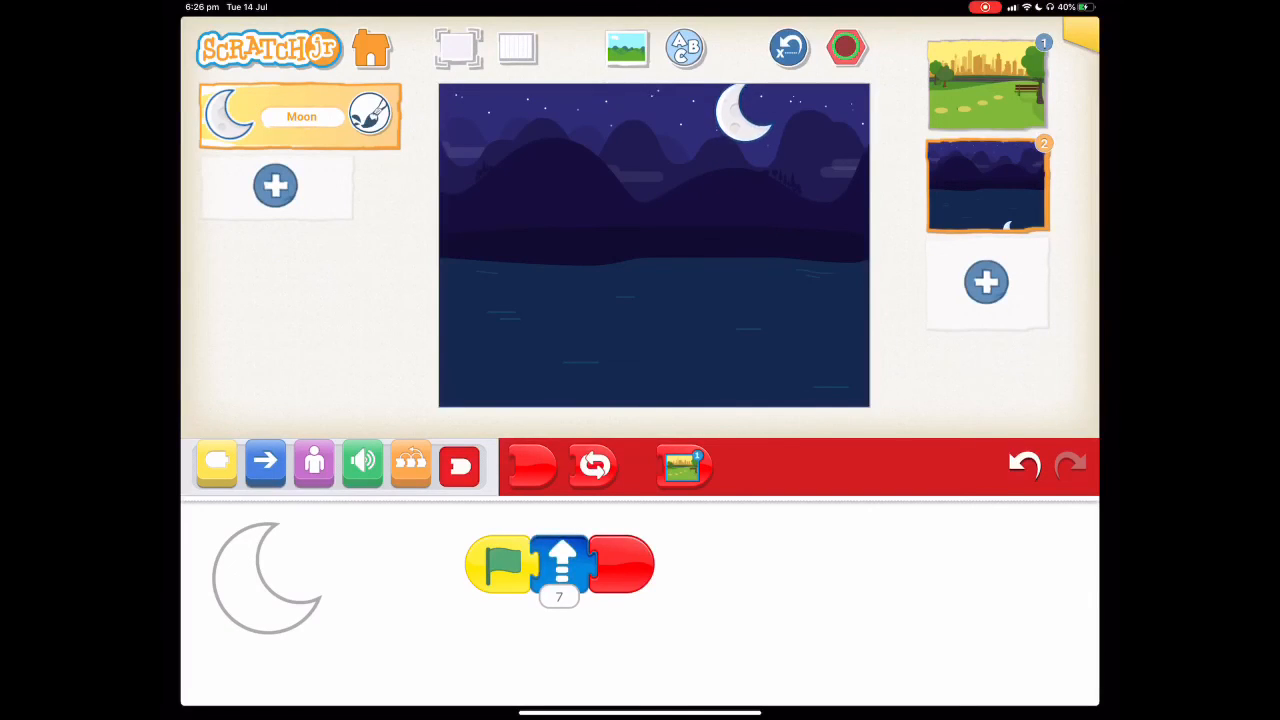
left_click(846, 48)
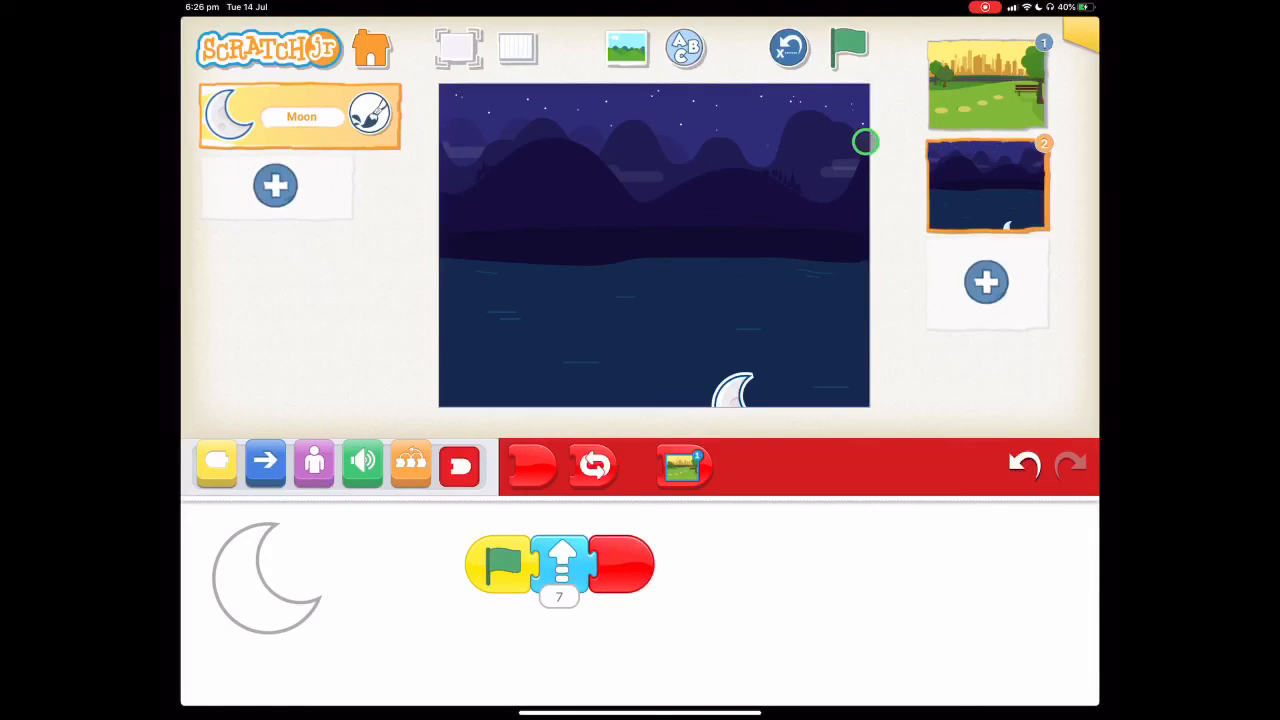
Reposition the Moon's starting spot low above the water at the lake's bottom edge
left_click_drag(866, 140, 772, 376)
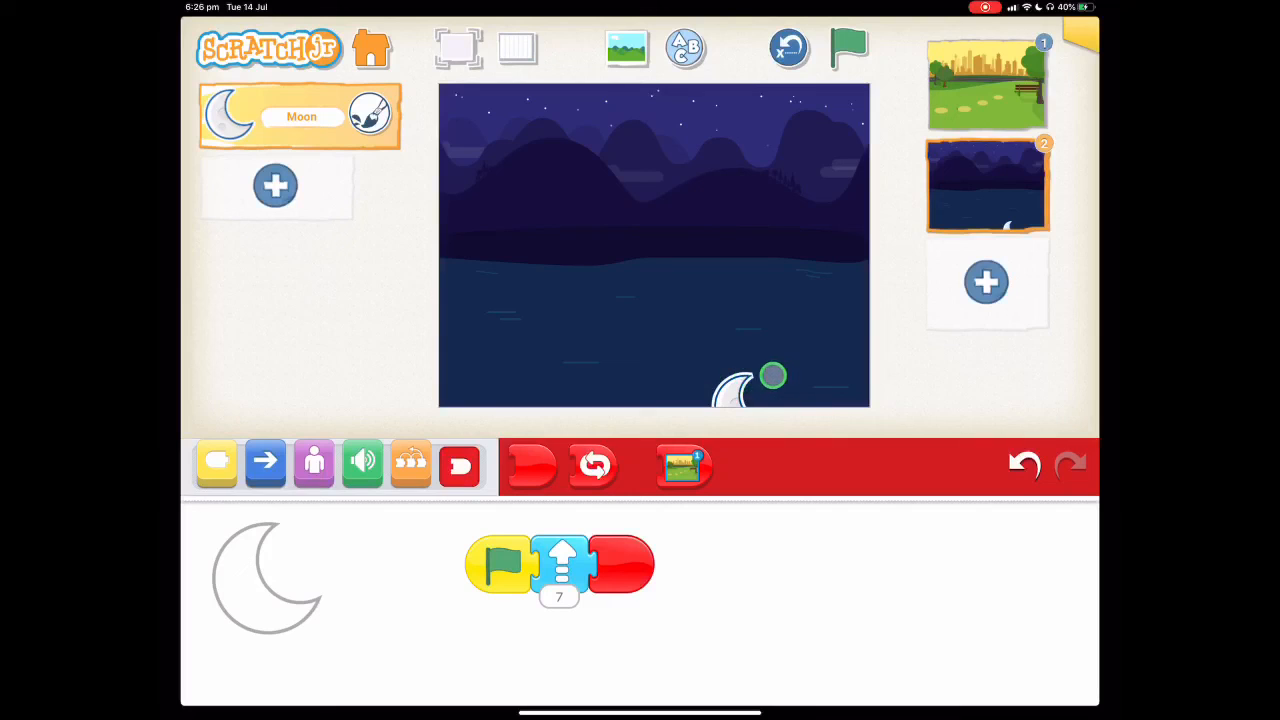
left_click_drag(772, 376, 744, 424)
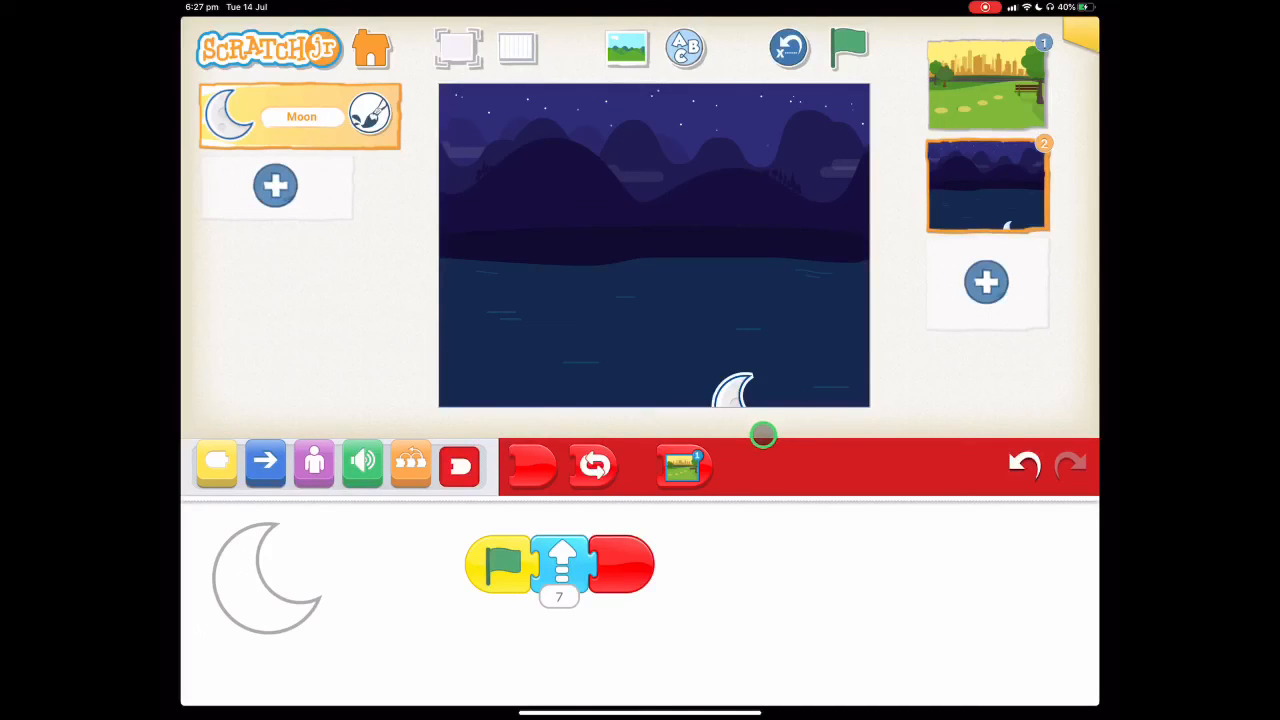
mouse_move(784, 356)
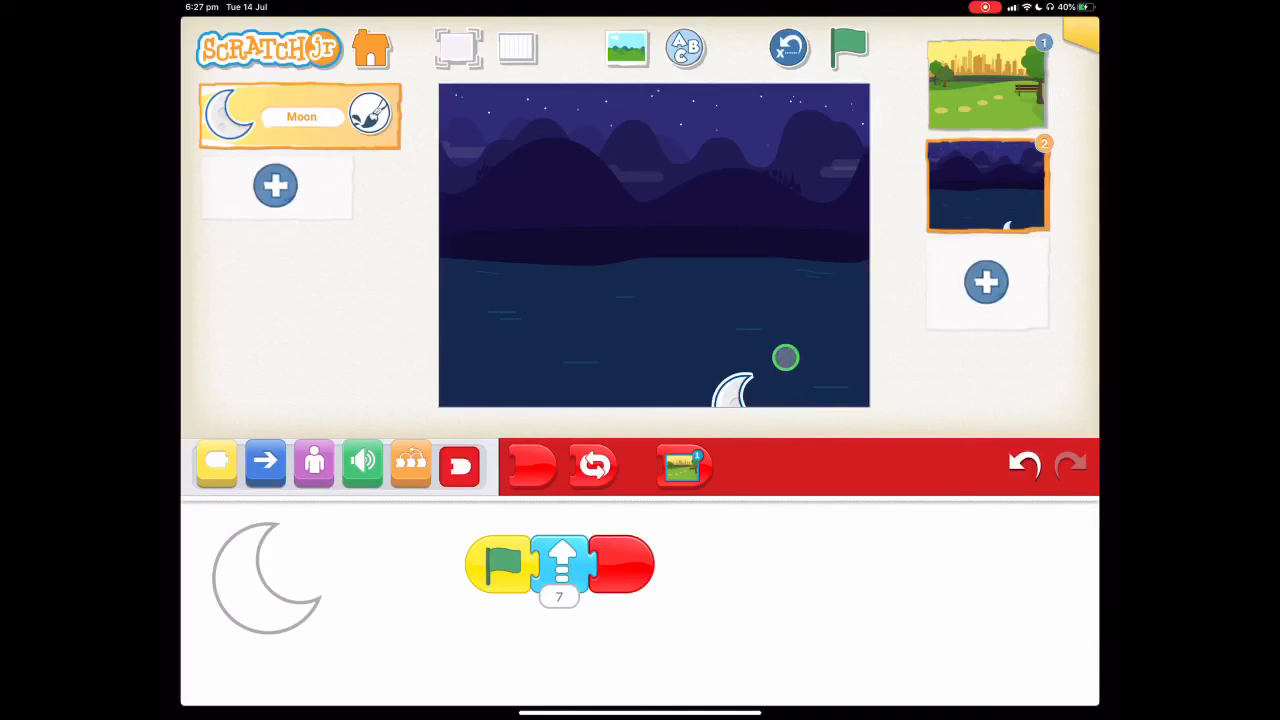
left_click_drag(784, 356, 706, 300)
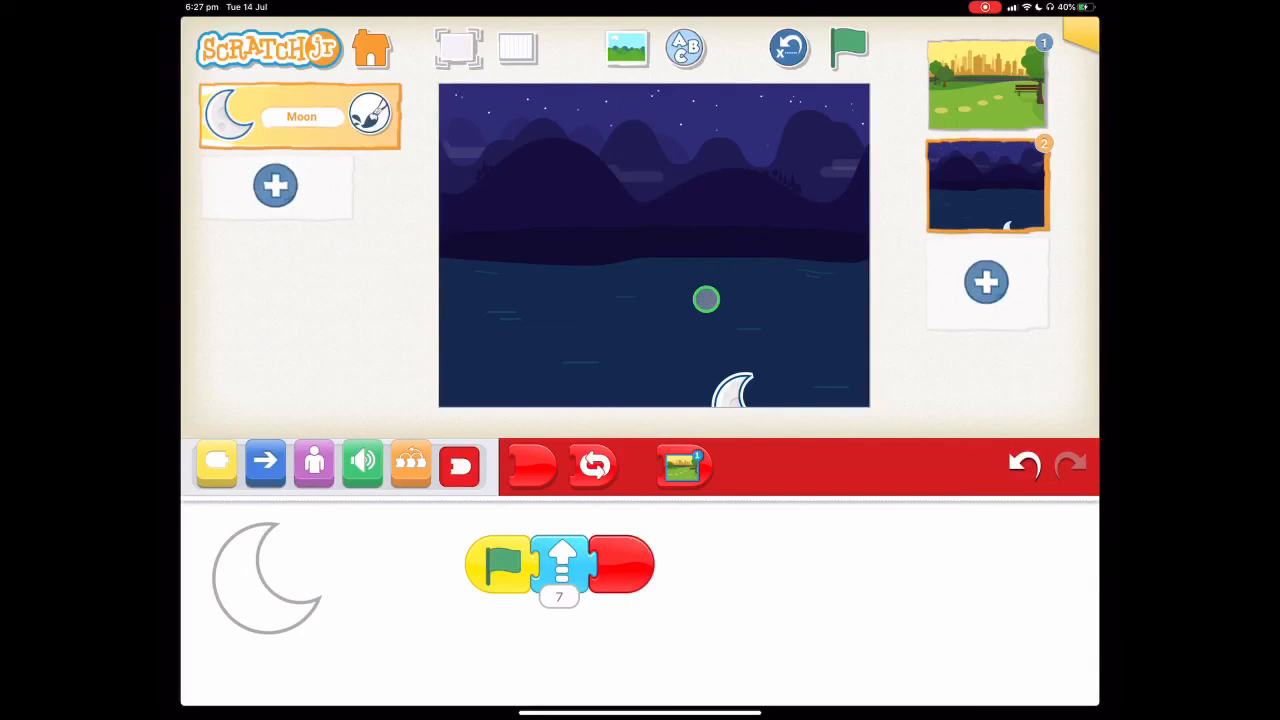